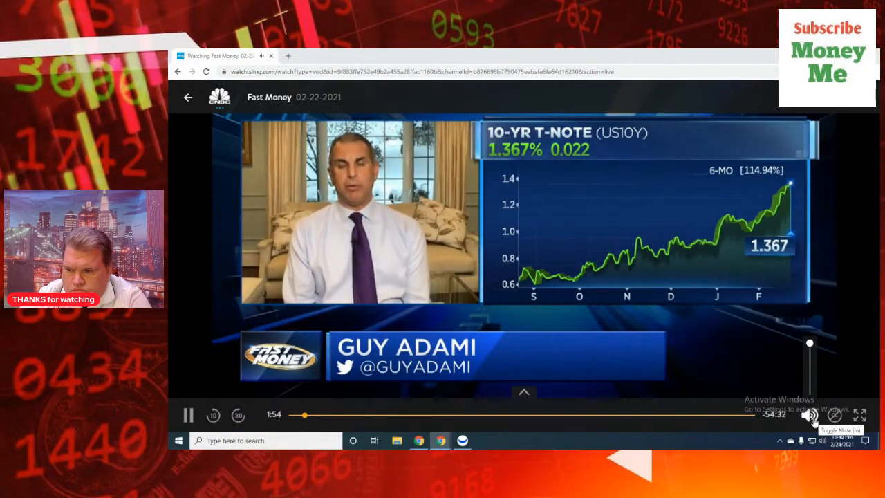
Step: Leave the Fast Money episode and page through the My Channels live lineup
{"action": "left_click", "coordinate": [188, 97]}
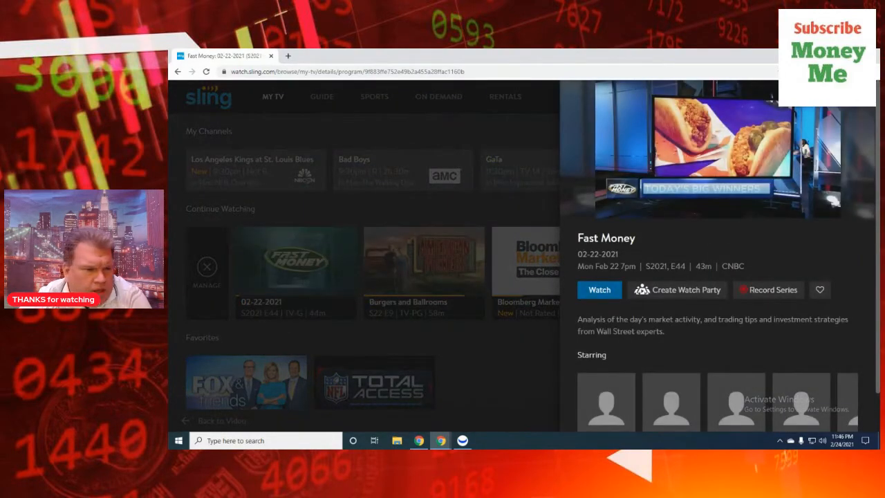
{"action": "mouse_move", "coordinate": [426, 122]}
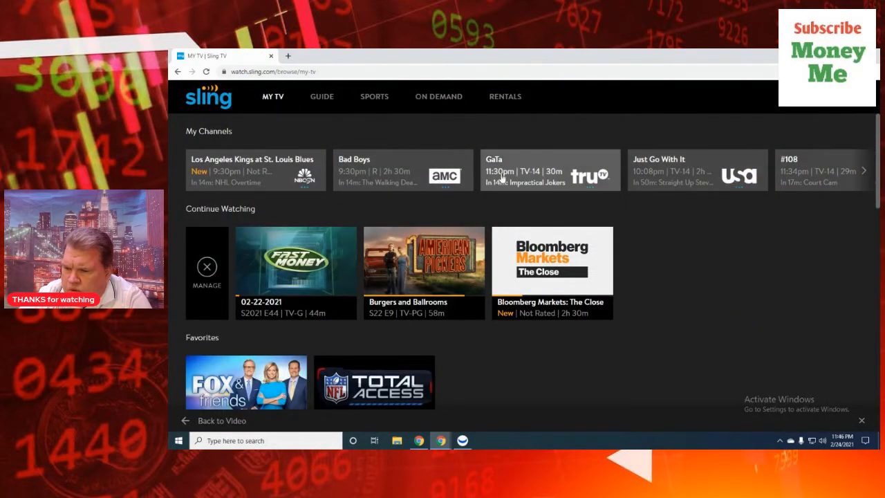
{"action": "left_click", "coordinate": [862, 171]}
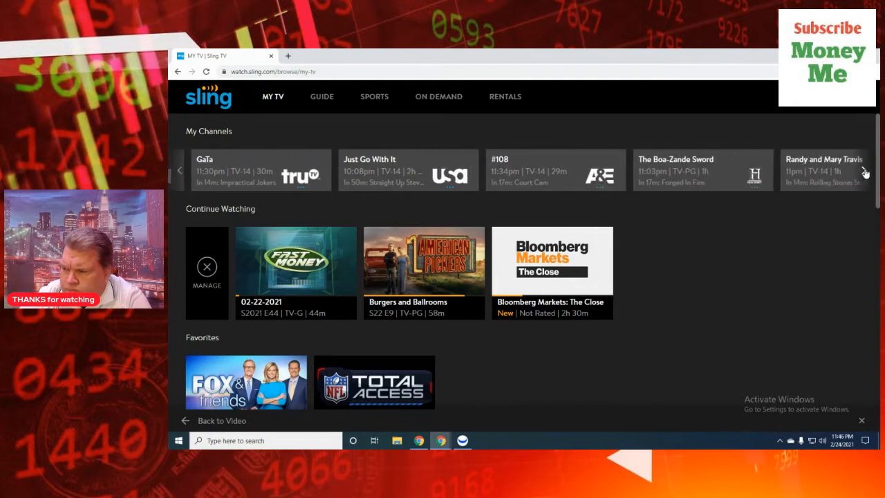
{"action": "left_click", "coordinate": [865, 172]}
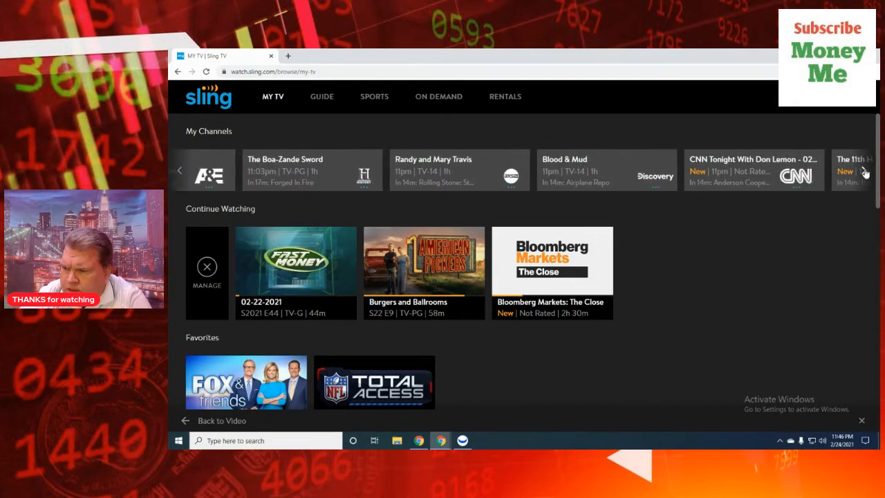
{"action": "left_click", "coordinate": [863, 172]}
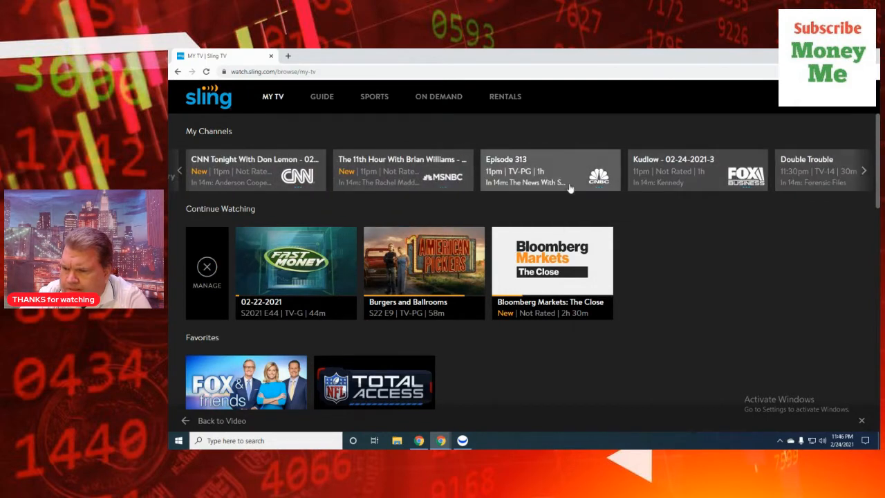
{"action": "mouse_move", "coordinate": [711, 177]}
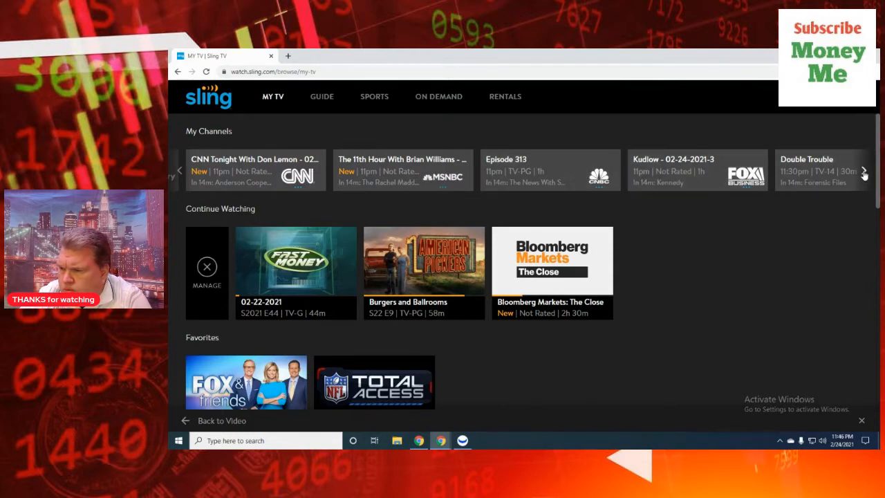
{"action": "left_click", "coordinate": [296, 262]}
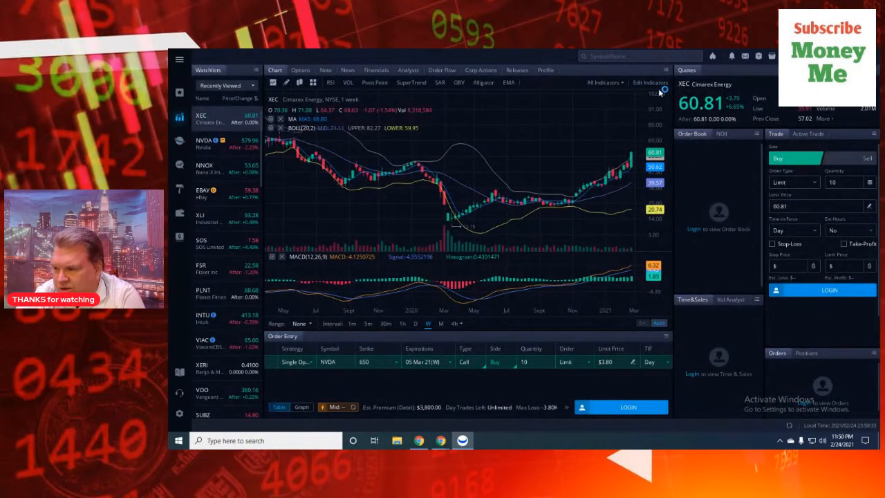
{"action": "mouse_move", "coordinate": [639, 234]}
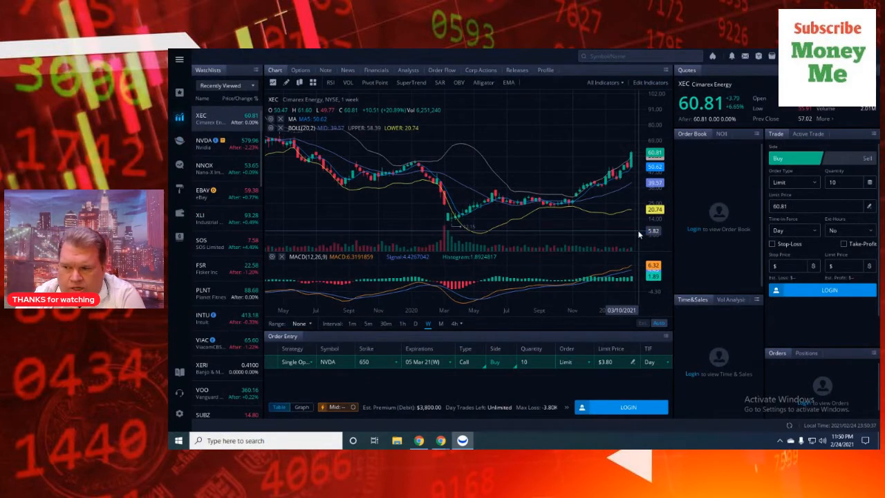
{"action": "mouse_move", "coordinate": [655, 316]}
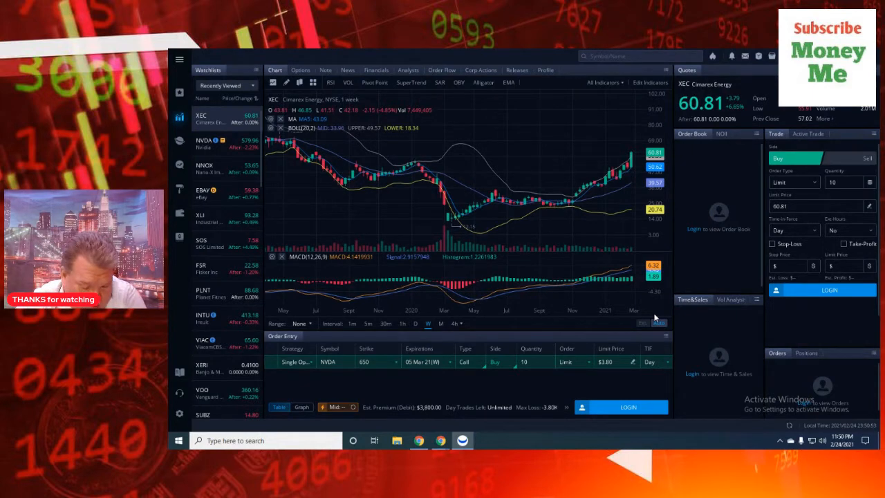
{"action": "mouse_move", "coordinate": [599, 298]}
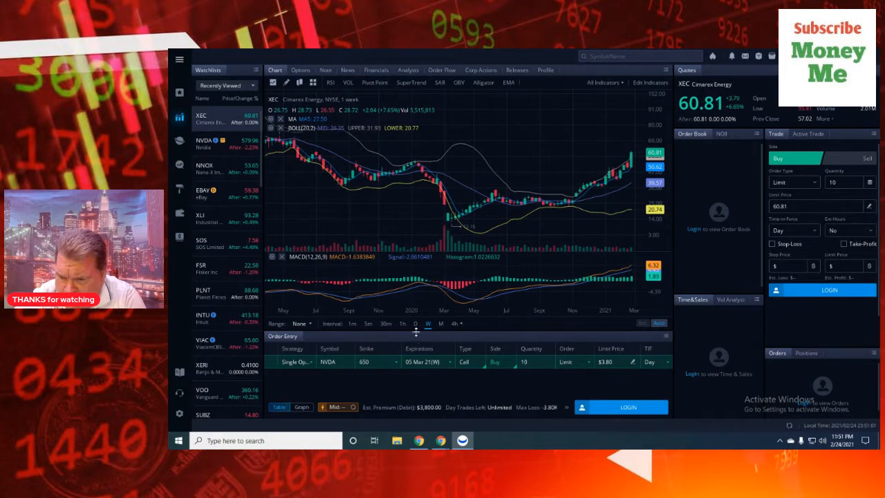
{"action": "left_click", "coordinate": [301, 324]}
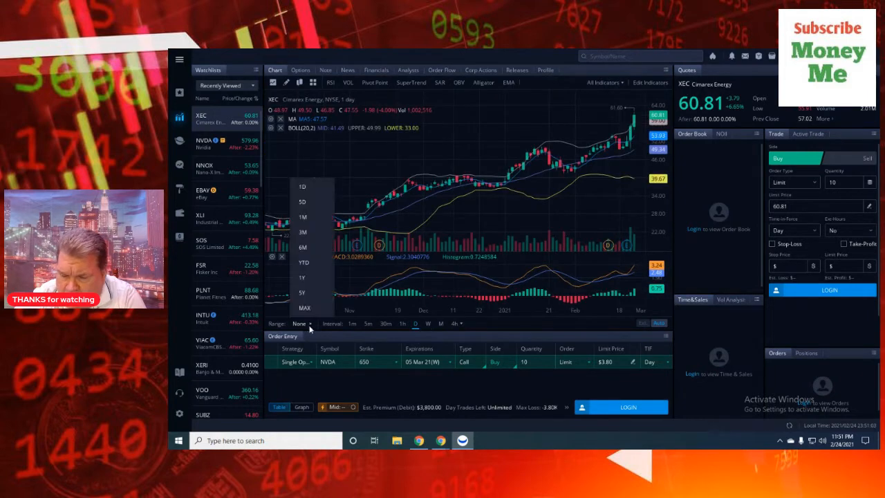
{"action": "mouse_move", "coordinate": [309, 217]}
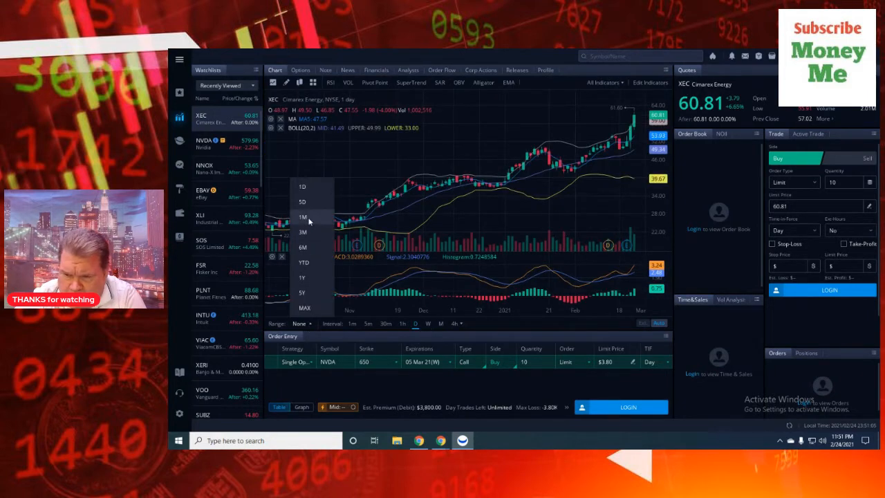
{"action": "left_click", "coordinate": [301, 216]}
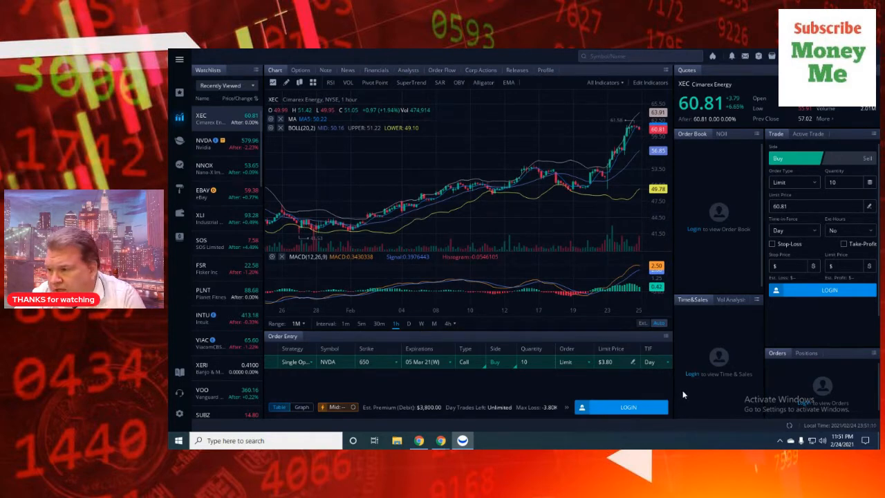
{"action": "mouse_move", "coordinate": [619, 217]}
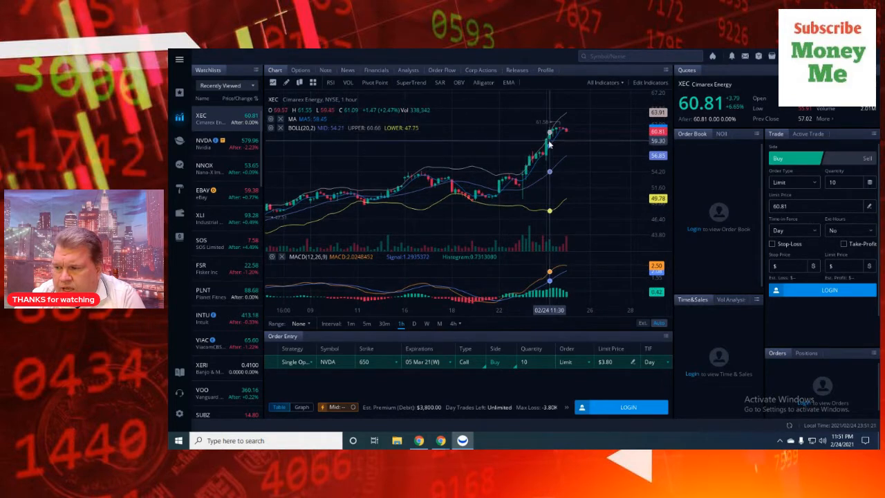
{"action": "mouse_move", "coordinate": [546, 140]}
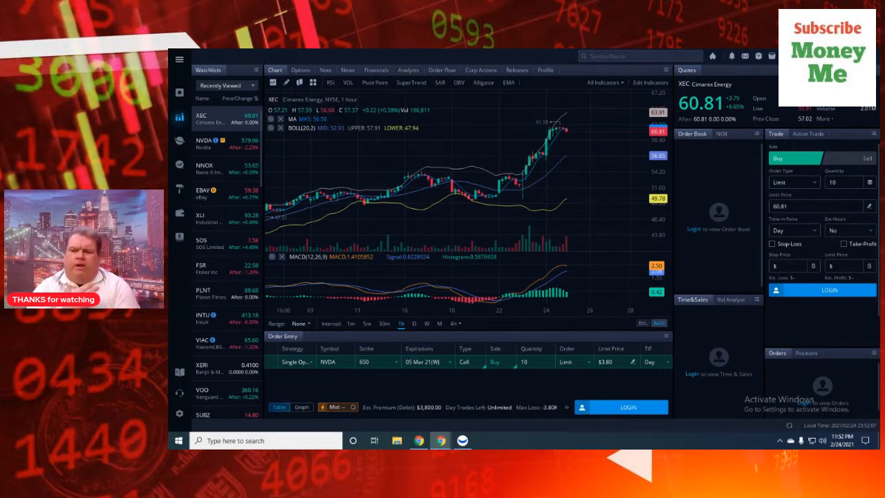
{"action": "mouse_move", "coordinate": [608, 199]}
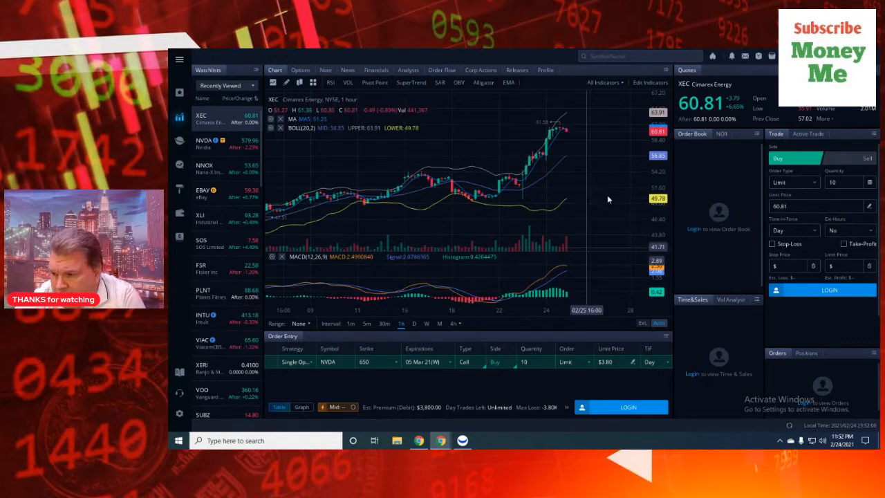
{"action": "mouse_move", "coordinate": [569, 161]}
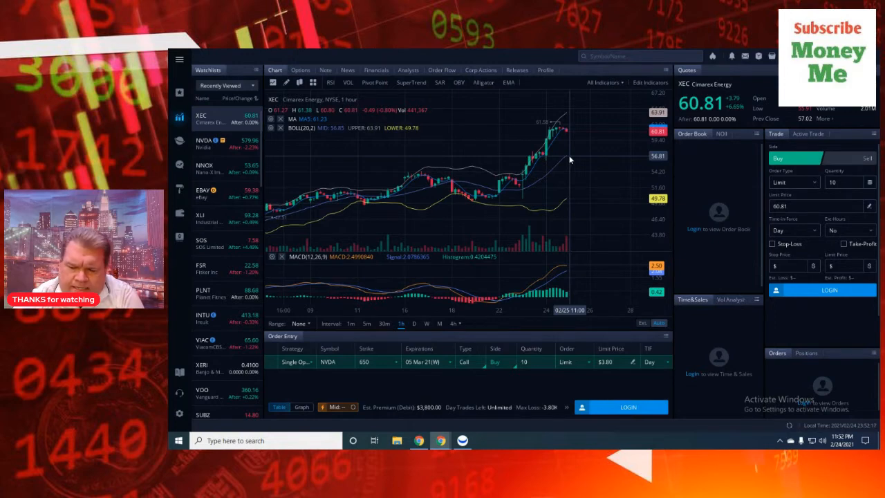
{"action": "mouse_move", "coordinate": [522, 325]}
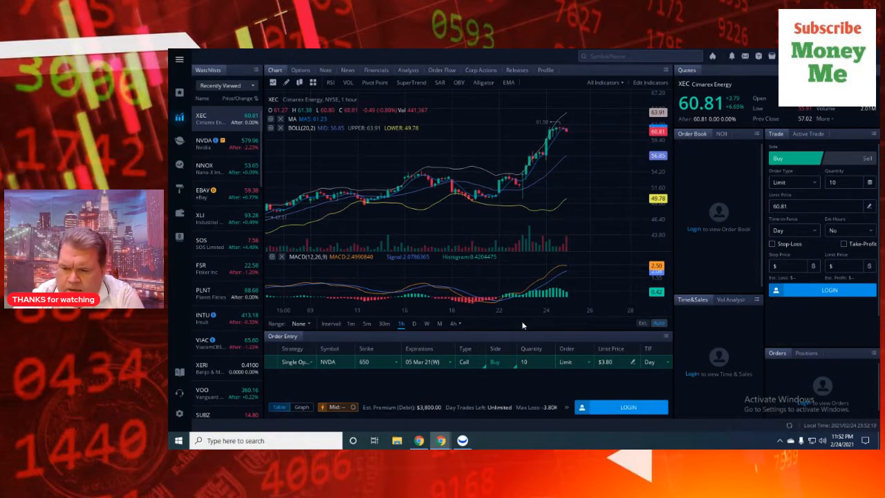
{"action": "mouse_move", "coordinate": [469, 201]}
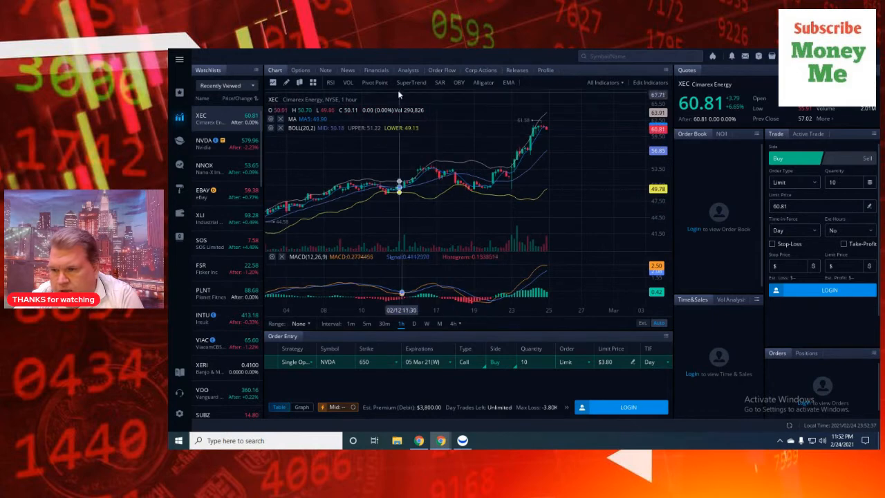
{"action": "left_click", "coordinate": [374, 83]}
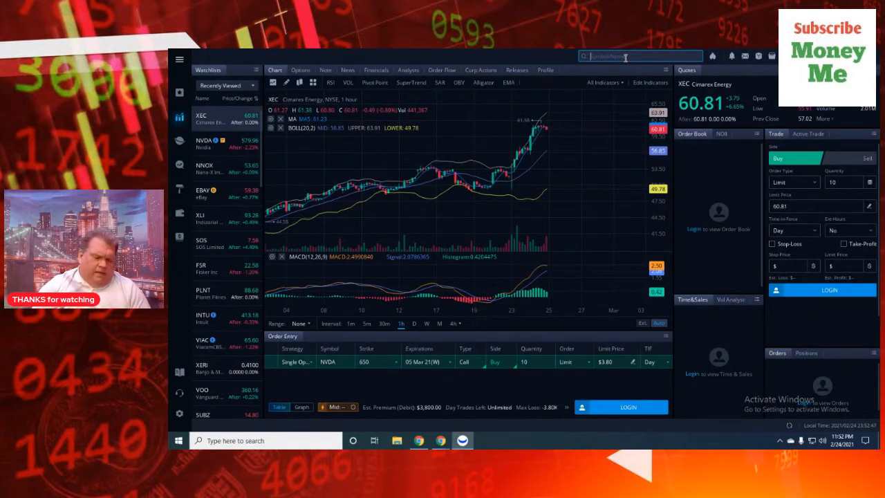
Step: Search 'ebay' to bring up the EBAY one-hour chart
{"action": "type", "text": "ebay"}
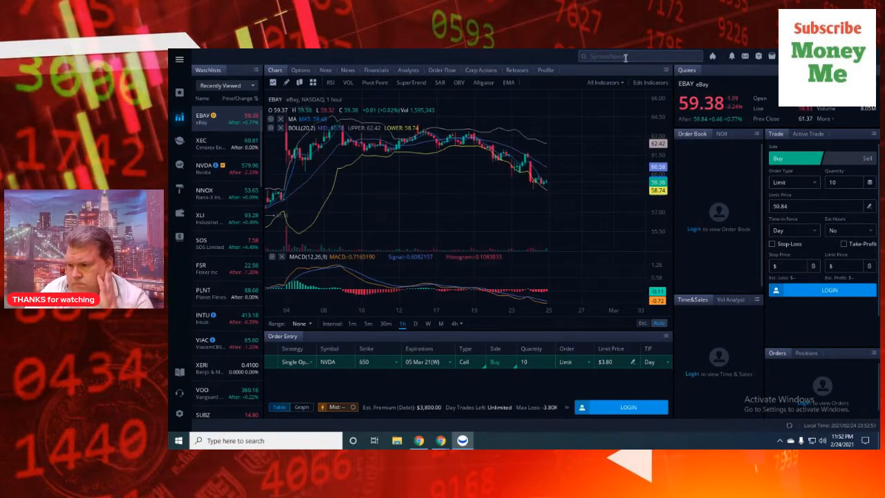
{"action": "mouse_move", "coordinate": [546, 187]}
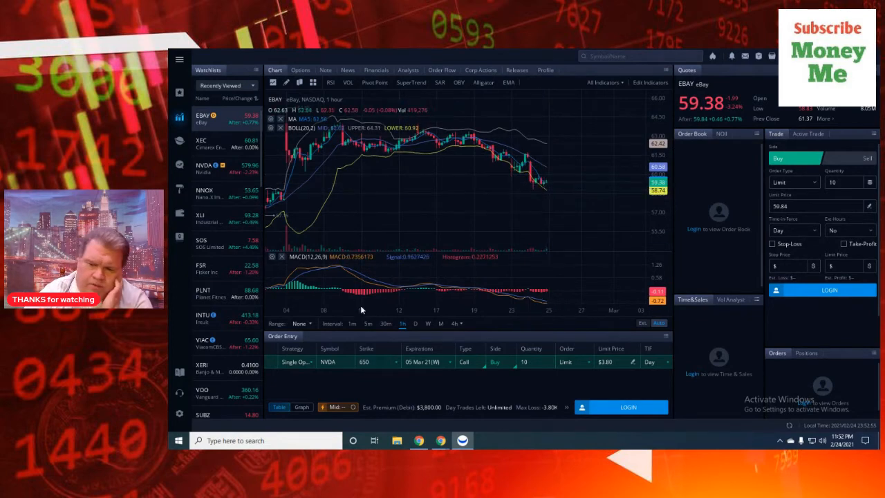
{"action": "mouse_move", "coordinate": [361, 309]}
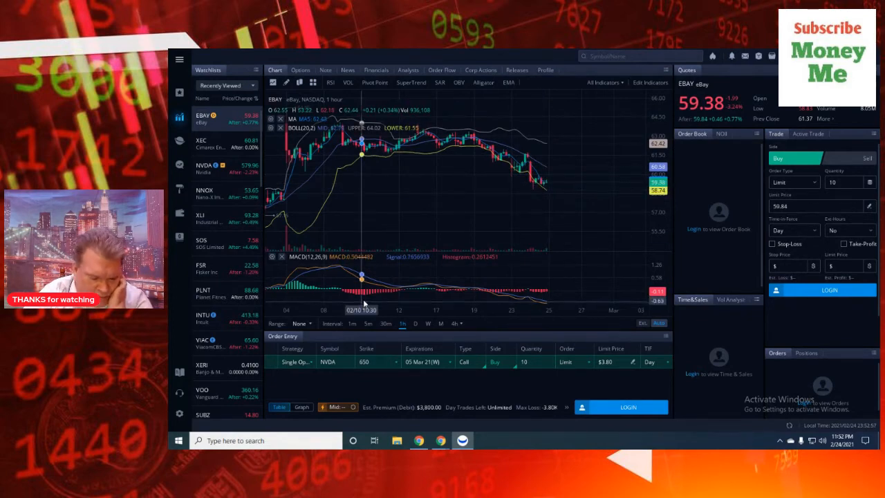
{"action": "mouse_move", "coordinate": [365, 310]}
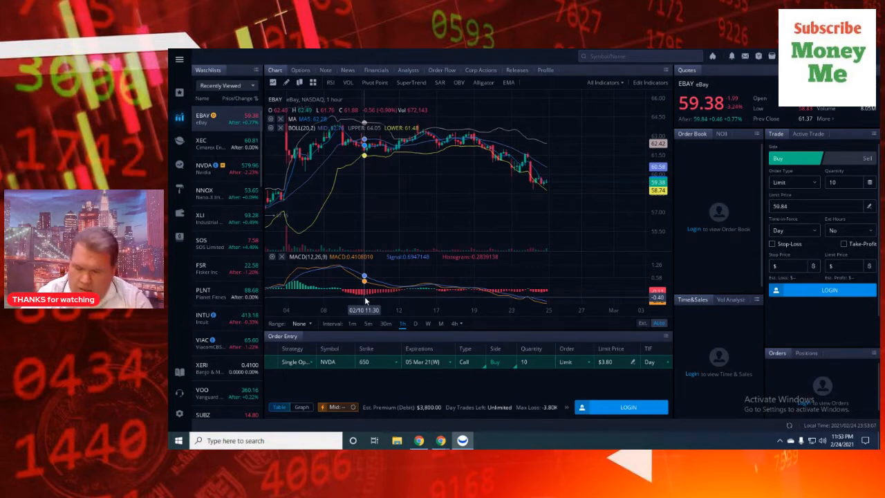
{"action": "mouse_move", "coordinate": [486, 200]}
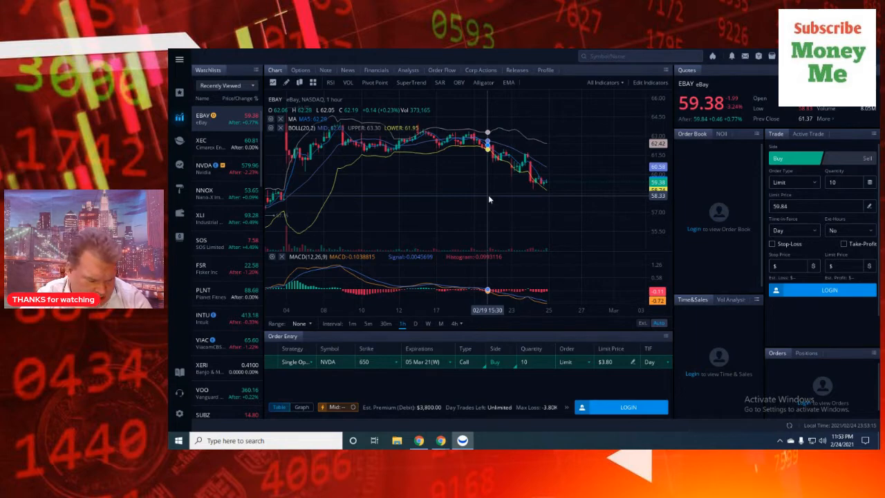
{"action": "mouse_move", "coordinate": [514, 227]}
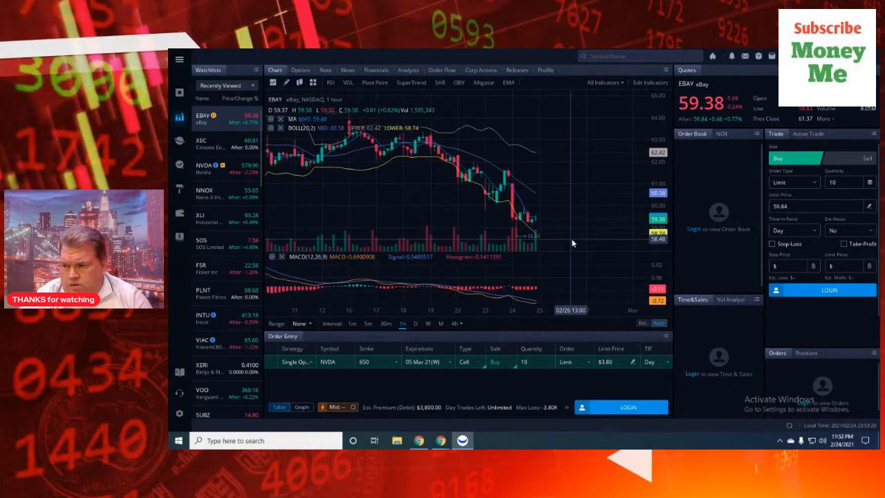
{"action": "mouse_move", "coordinate": [550, 255]}
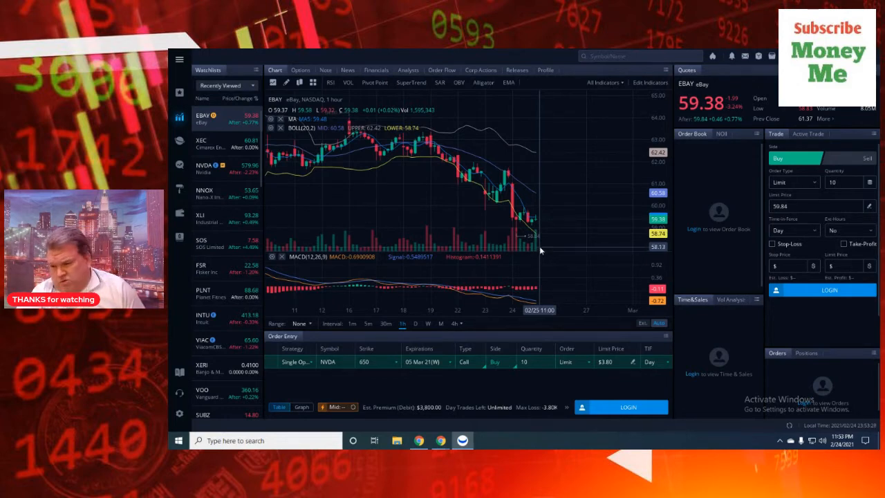
{"action": "mouse_move", "coordinate": [512, 202]}
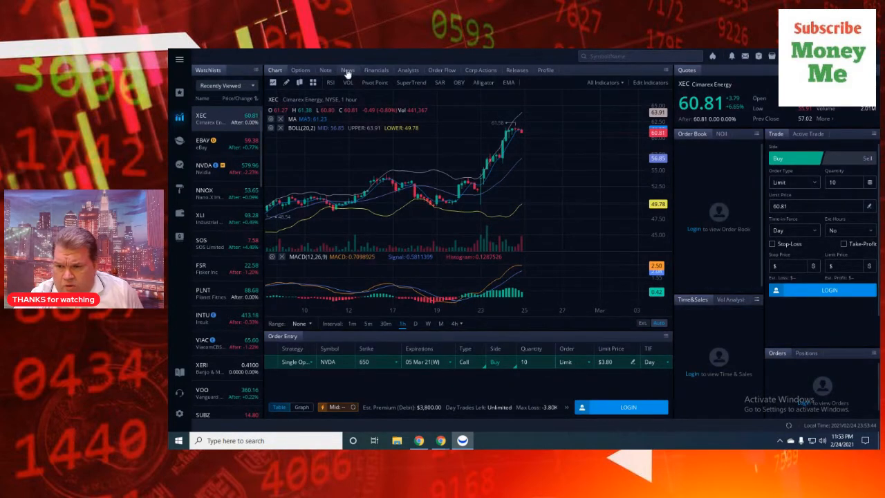
Step: Show the news headlines for Cimarex Energy (XEC)
{"action": "left_click", "coordinate": [349, 69]}
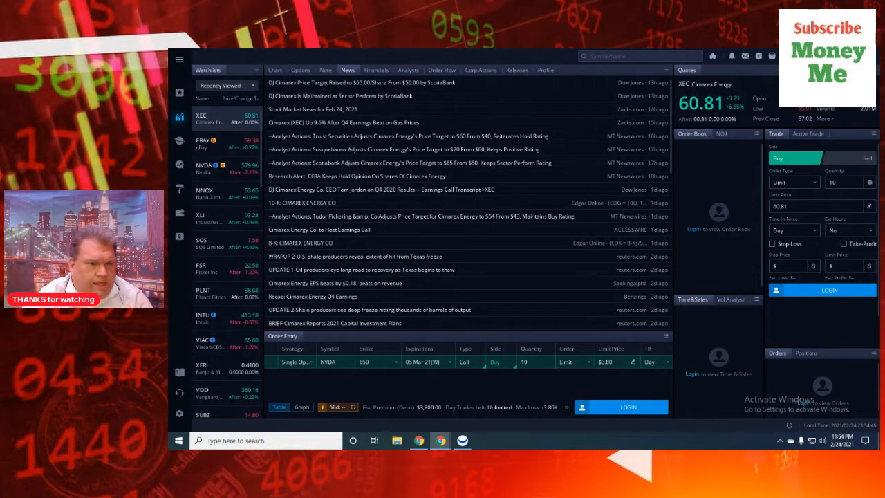
{"action": "mouse_move", "coordinate": [508, 309]}
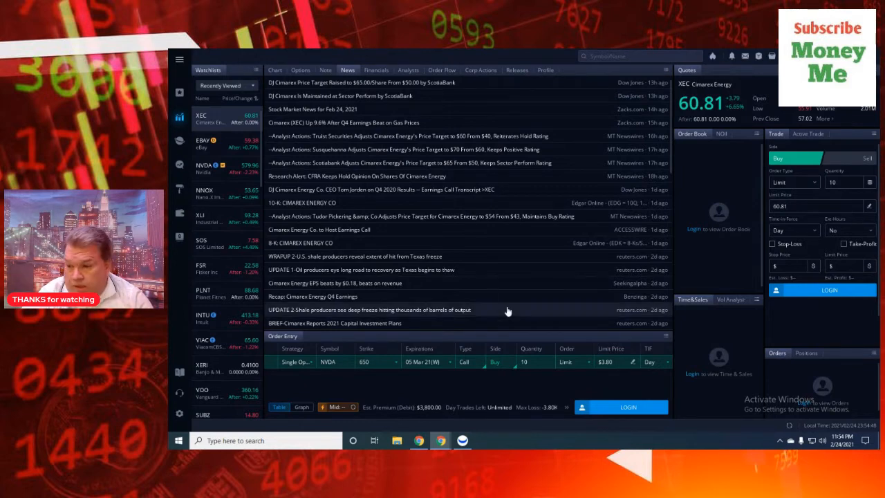
Step: Return to the XEC price chart and try a full-year range with weekly candles
{"action": "left_click", "coordinate": [273, 69]}
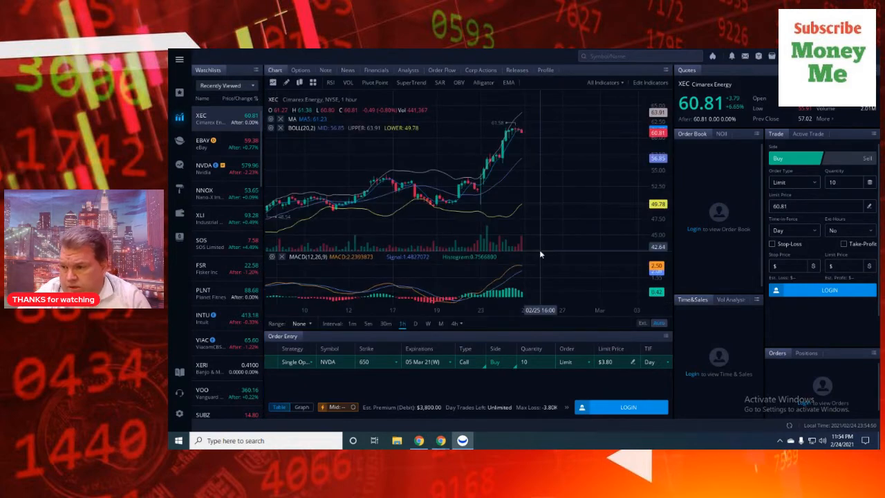
{"action": "mouse_move", "coordinate": [331, 329]}
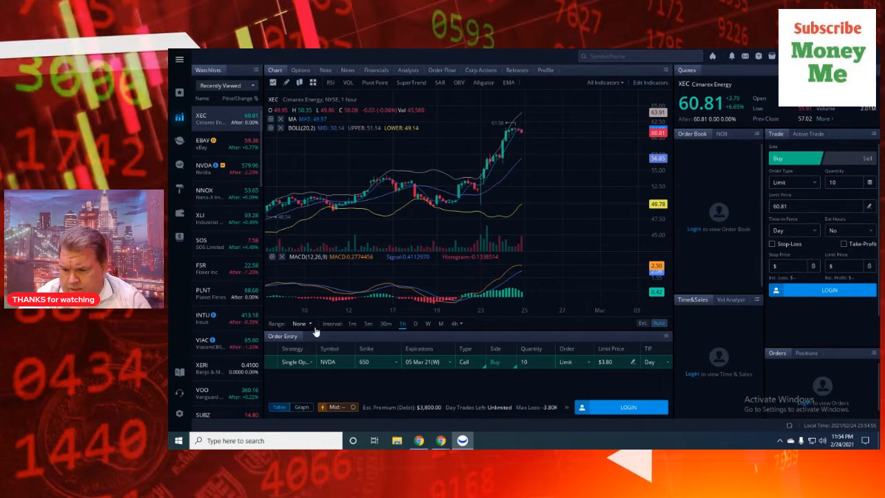
{"action": "left_click", "coordinate": [406, 324]}
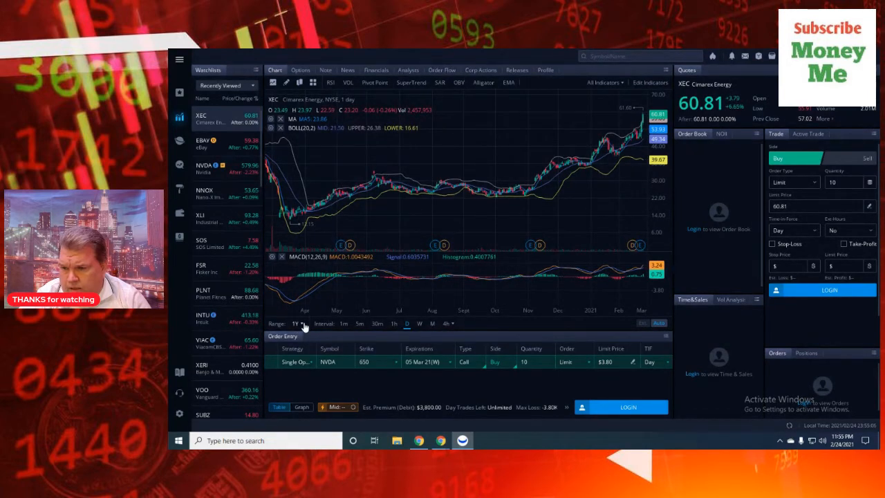
{"action": "left_click", "coordinate": [297, 324]}
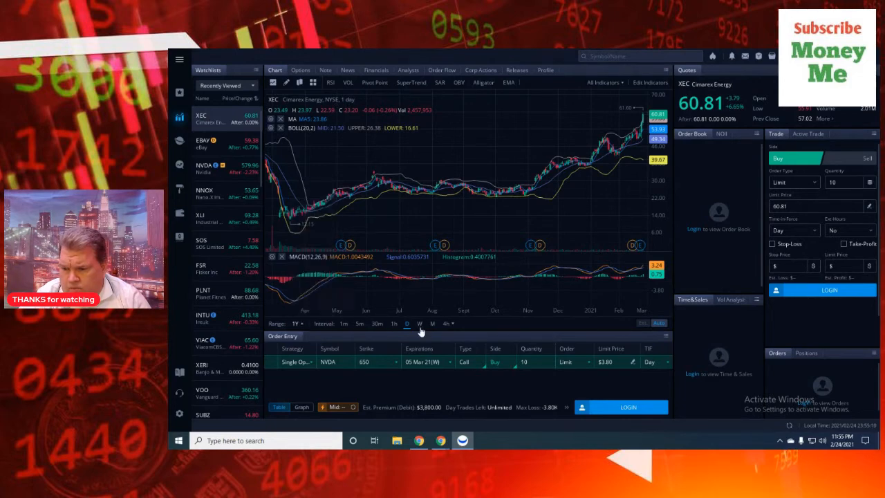
{"action": "left_click", "coordinate": [420, 323]}
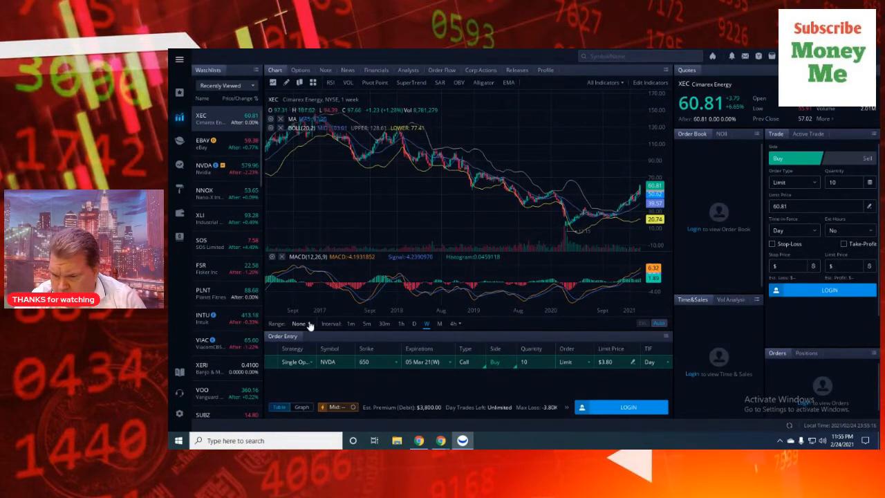
Step: Set the XEC chart range to 1Y of daily price history
{"action": "left_click", "coordinate": [298, 323]}
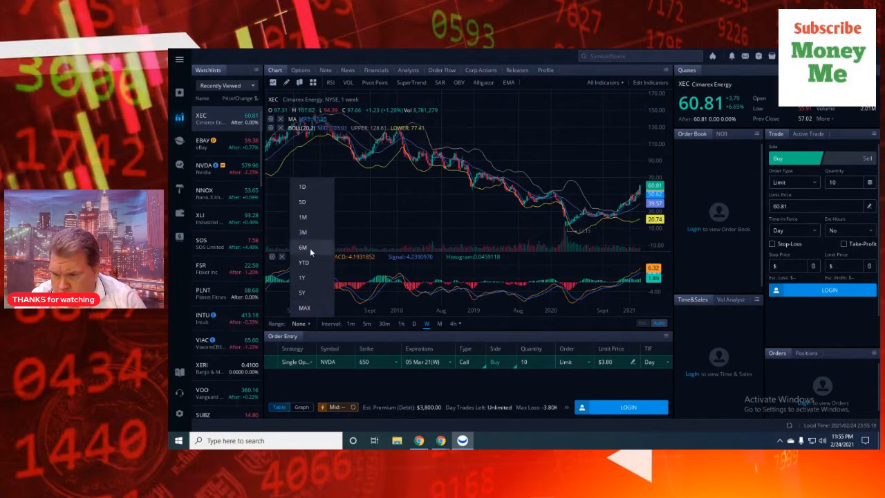
{"action": "left_click", "coordinate": [301, 246]}
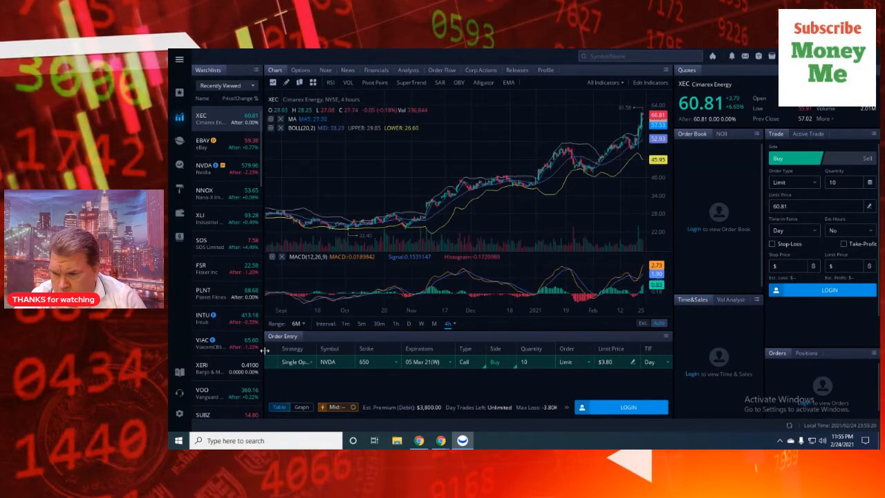
{"action": "left_click", "coordinate": [295, 323]}
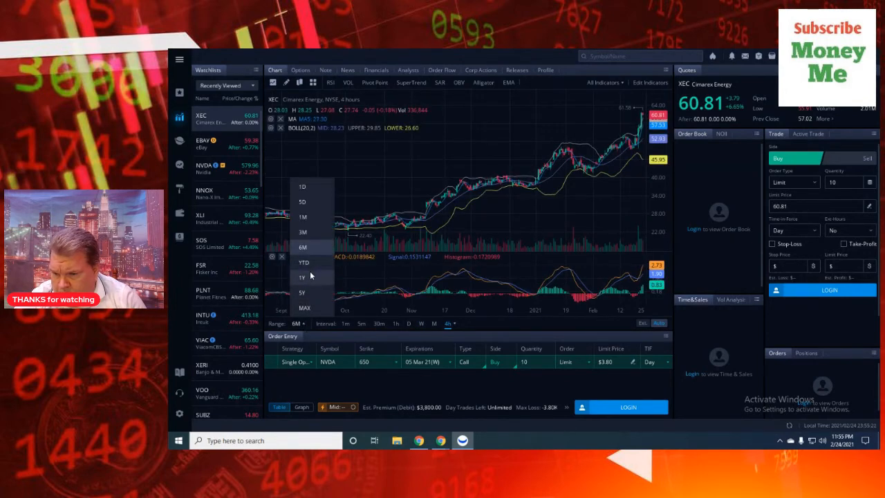
{"action": "left_click", "coordinate": [301, 277]}
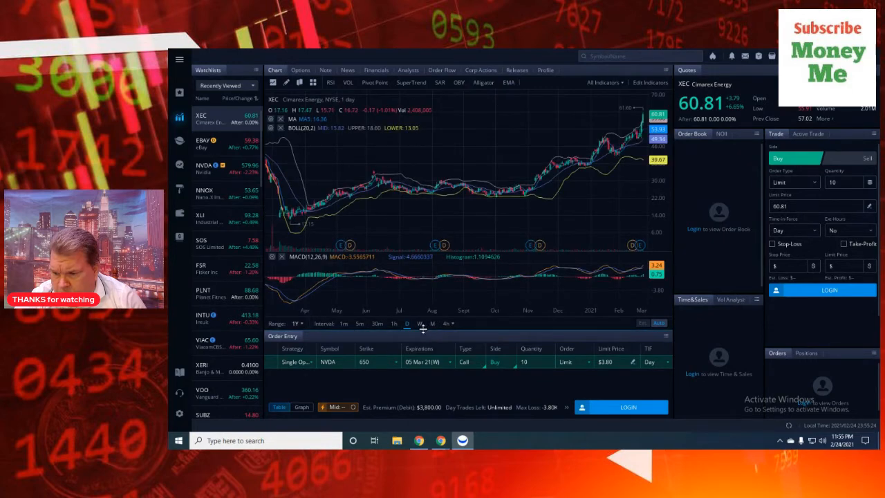
Step: Switch the XEC chart to weekly candles to view its multi-year trend
{"action": "left_click", "coordinate": [423, 324]}
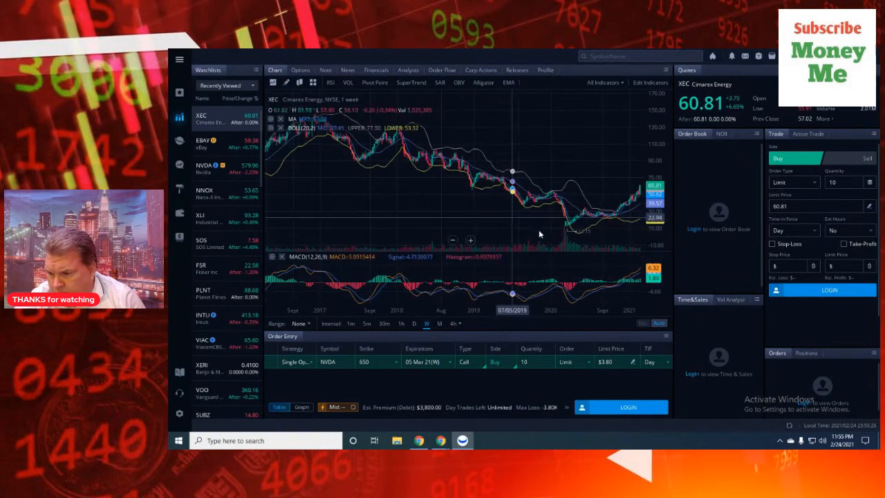
{"action": "mouse_move", "coordinate": [498, 235]}
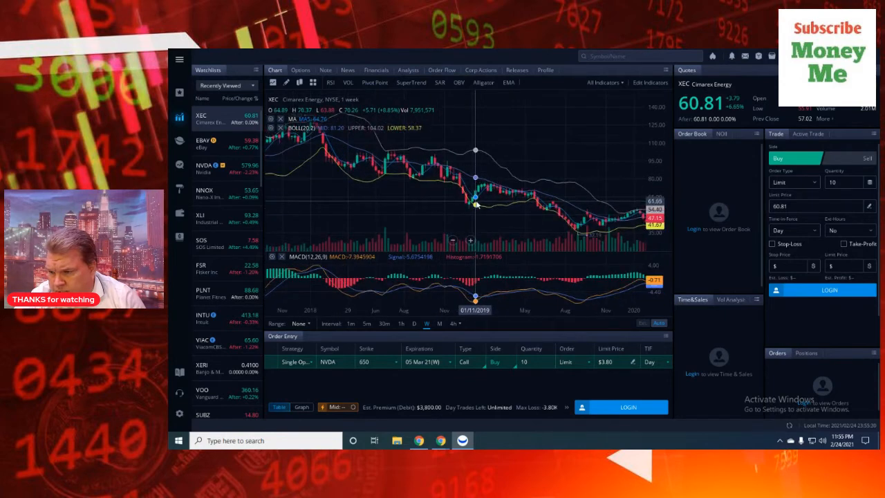
{"action": "mouse_move", "coordinate": [448, 258]}
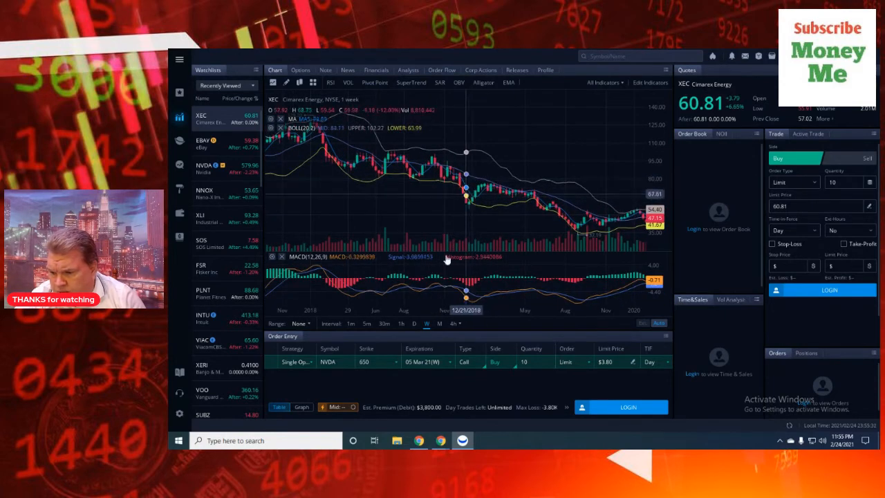
{"action": "mouse_move", "coordinate": [468, 191]}
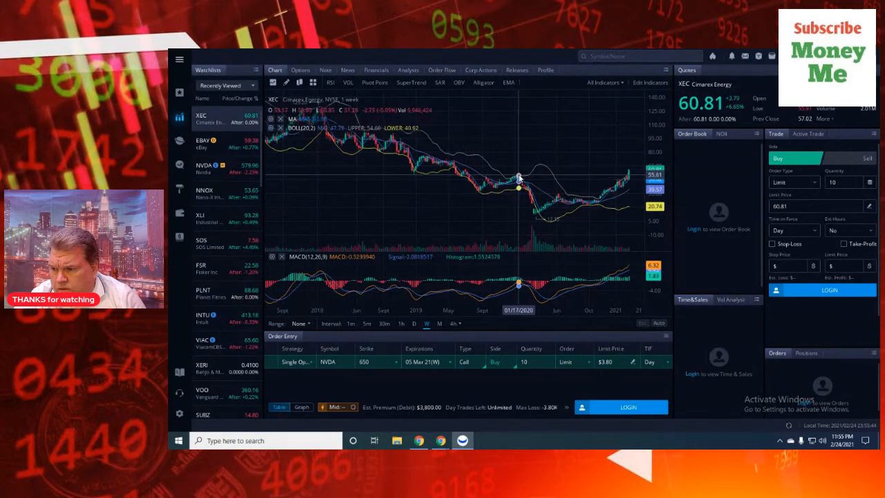
{"action": "mouse_move", "coordinate": [522, 171]}
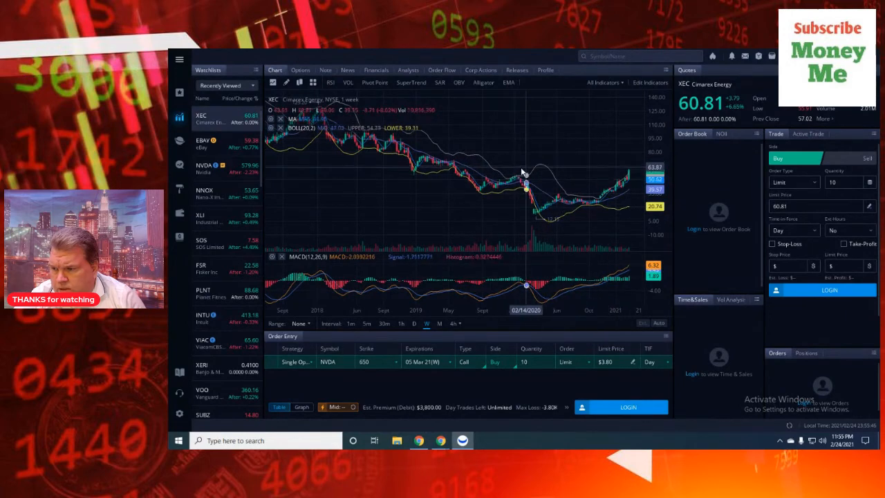
{"action": "mouse_move", "coordinate": [523, 171]}
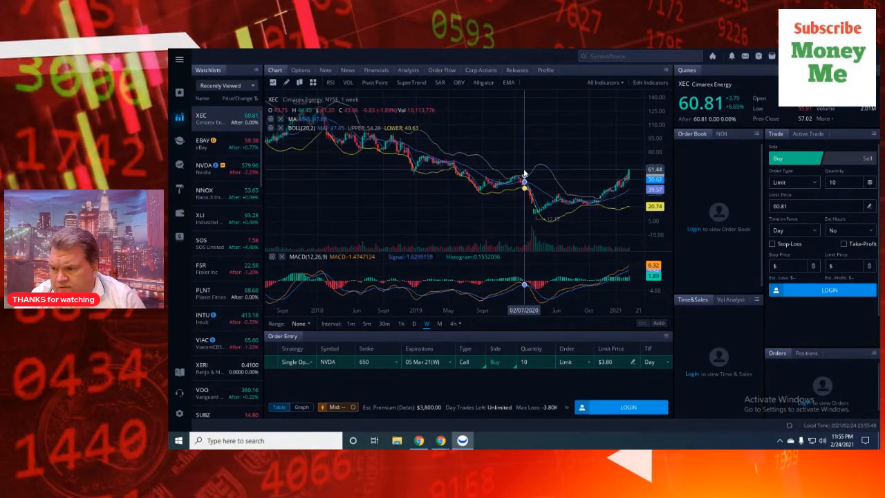
{"action": "mouse_move", "coordinate": [525, 161]}
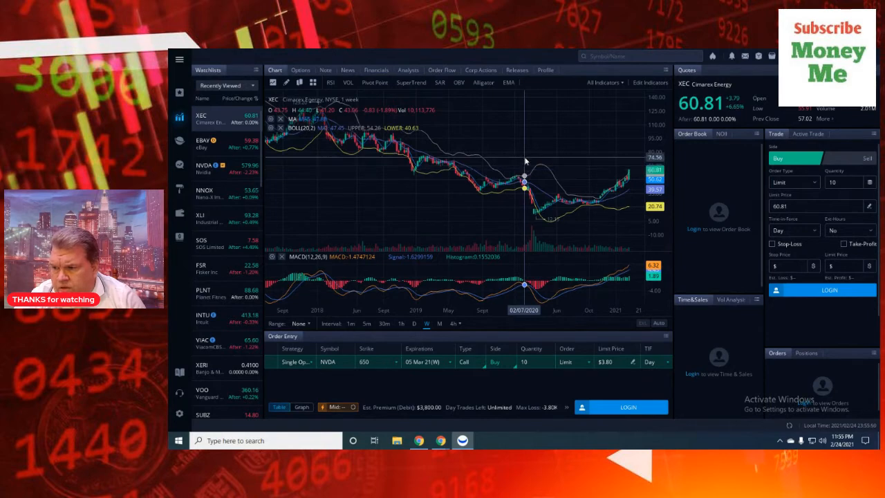
{"action": "mouse_move", "coordinate": [625, 186]}
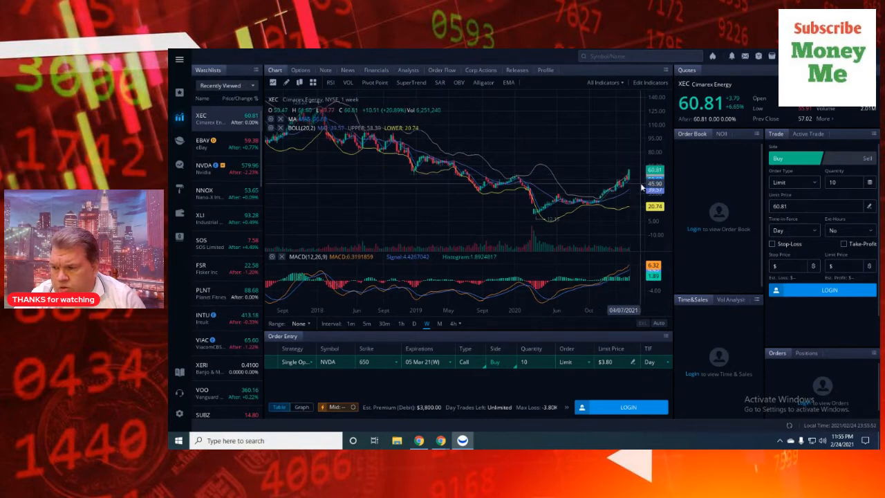
{"action": "mouse_move", "coordinate": [561, 160]}
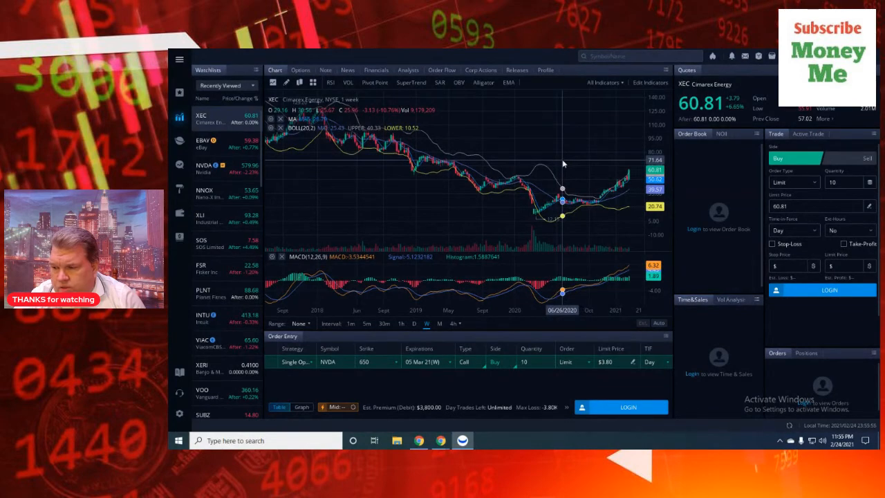
{"action": "mouse_move", "coordinate": [564, 160]}
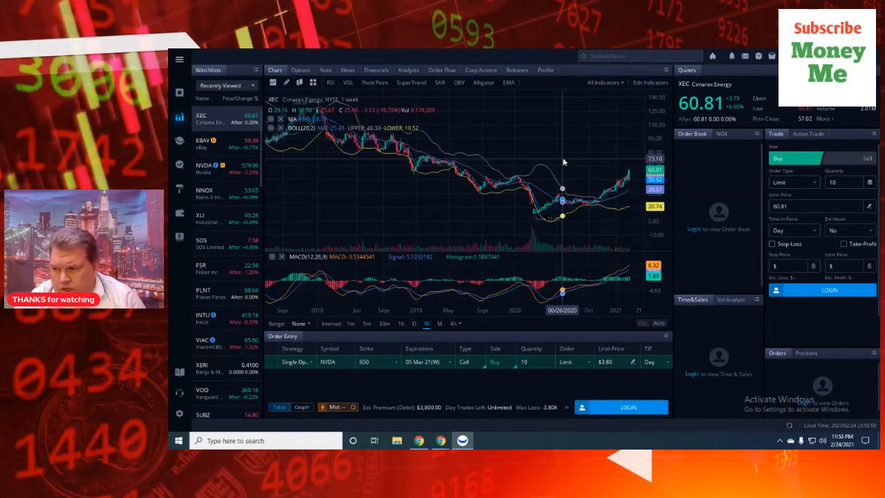
{"action": "mouse_move", "coordinate": [565, 160]}
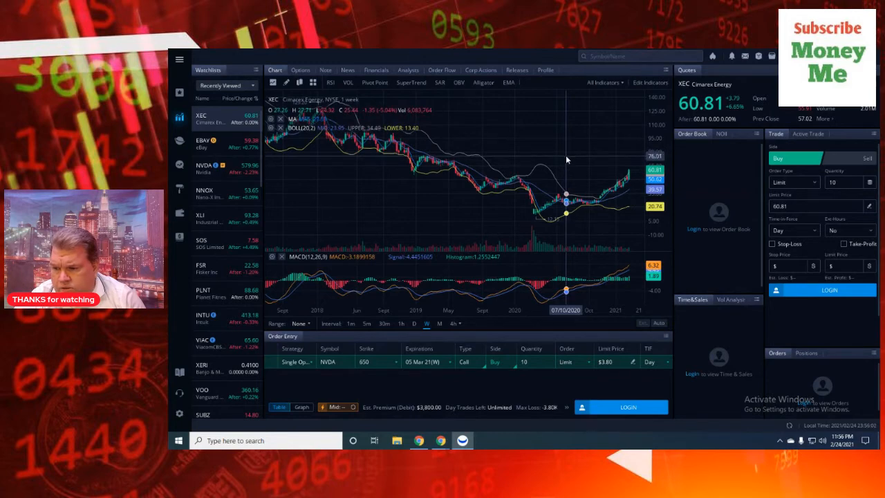
{"action": "mouse_move", "coordinate": [550, 163]}
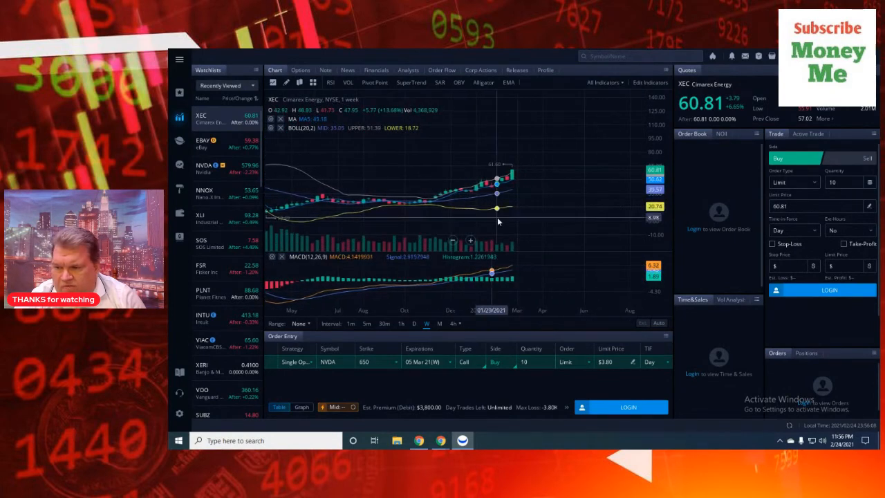
{"action": "mouse_move", "coordinate": [511, 207]}
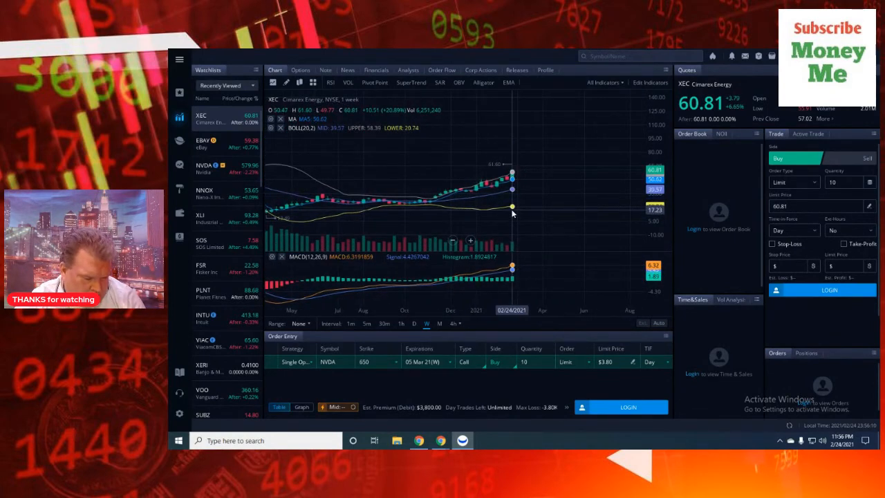